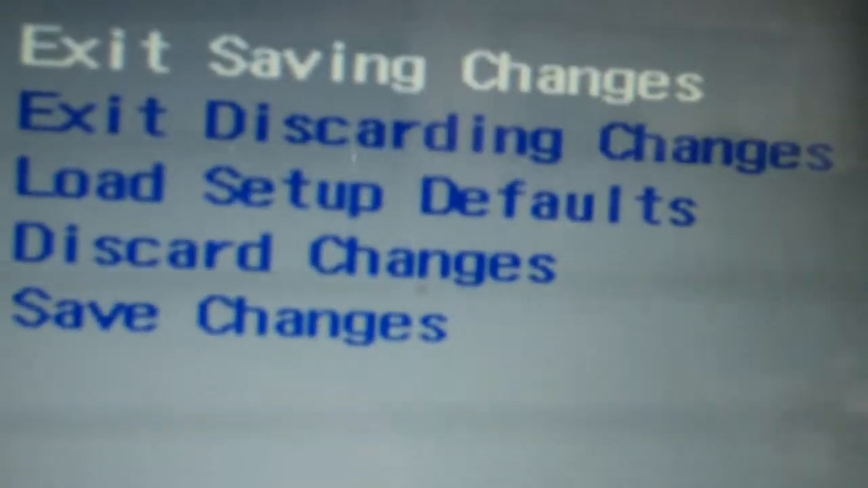
key(down)
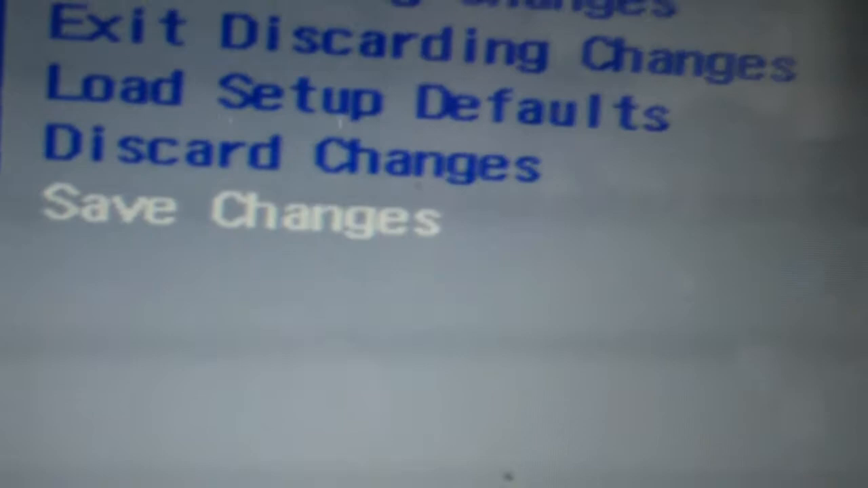
key(up)
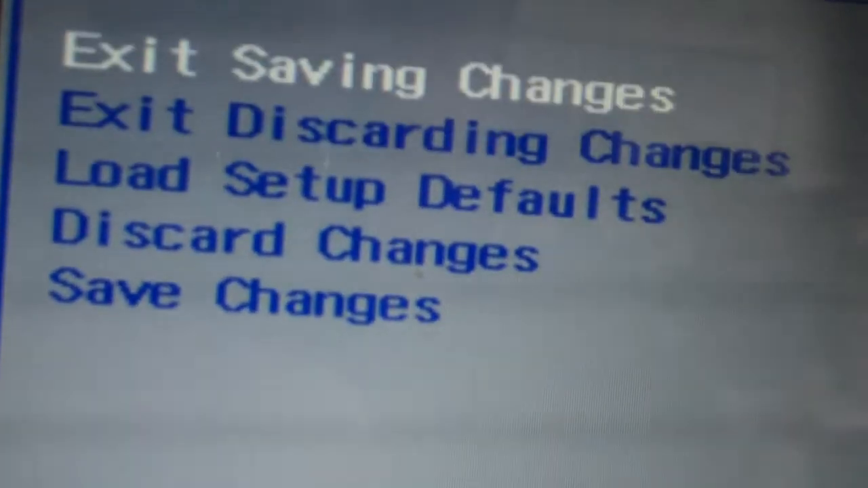